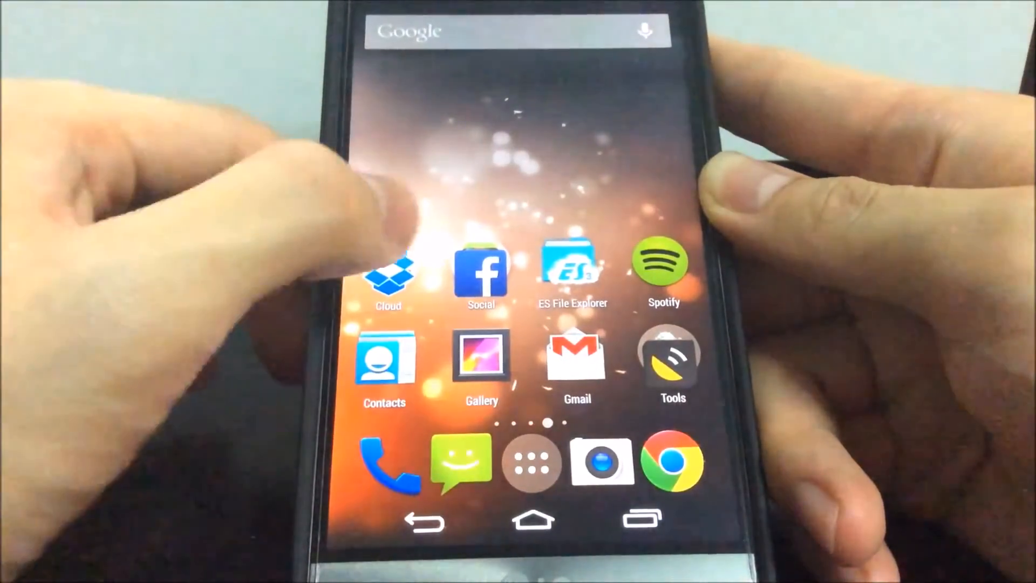
Step: Install the towelroot APK from Dropbox and launch it to the make it ra1n screen
left_click(388, 264)
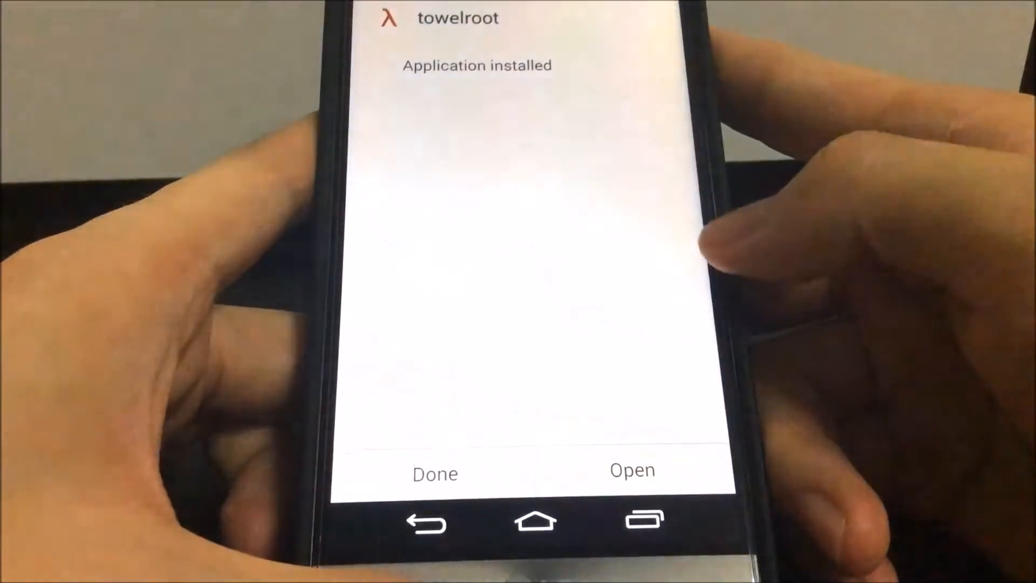
left_click(631, 470)
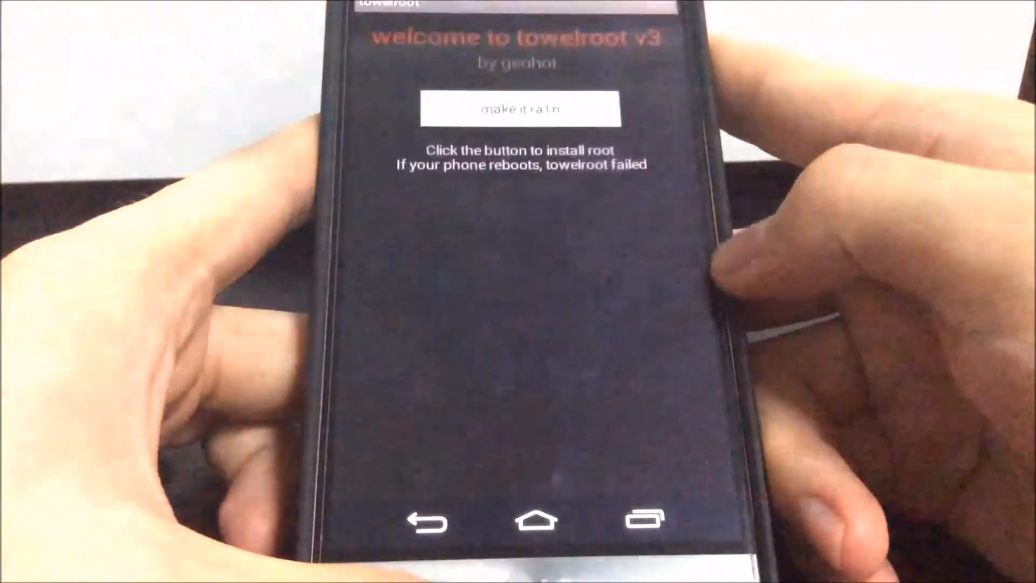